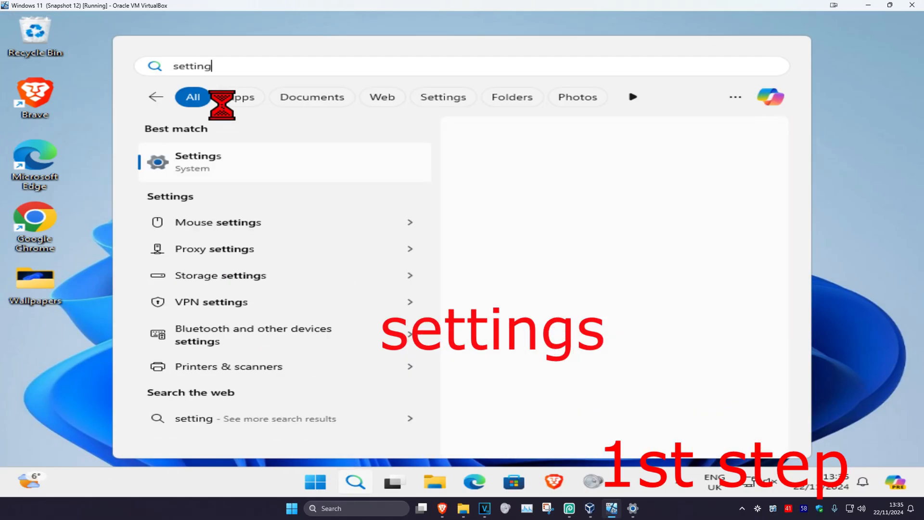
- Open Settings at Bluetooth & devices, confirm USB connection notifications are On, then return
click(197, 162)
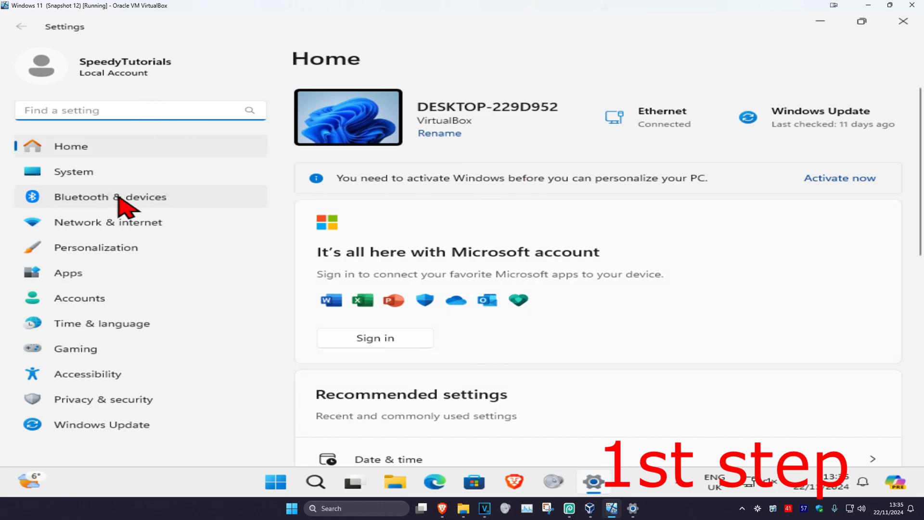
click(110, 196)
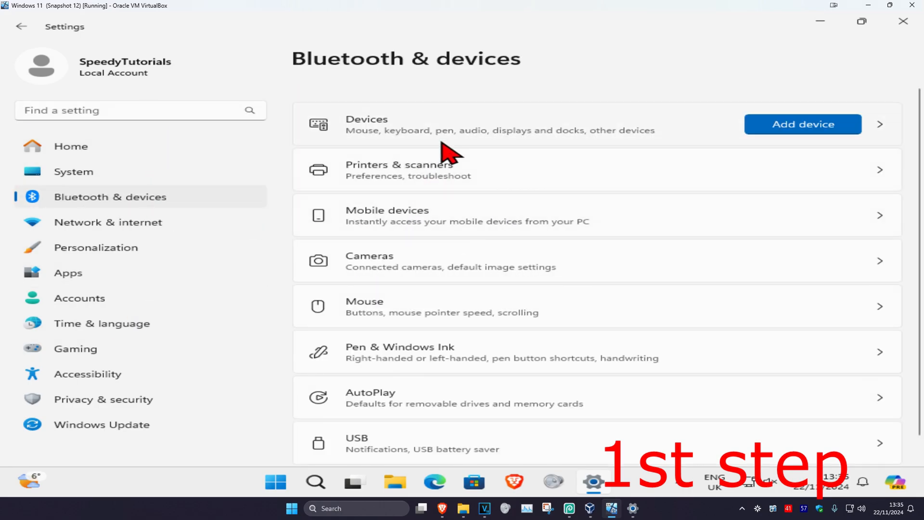
mouse_move(447, 306)
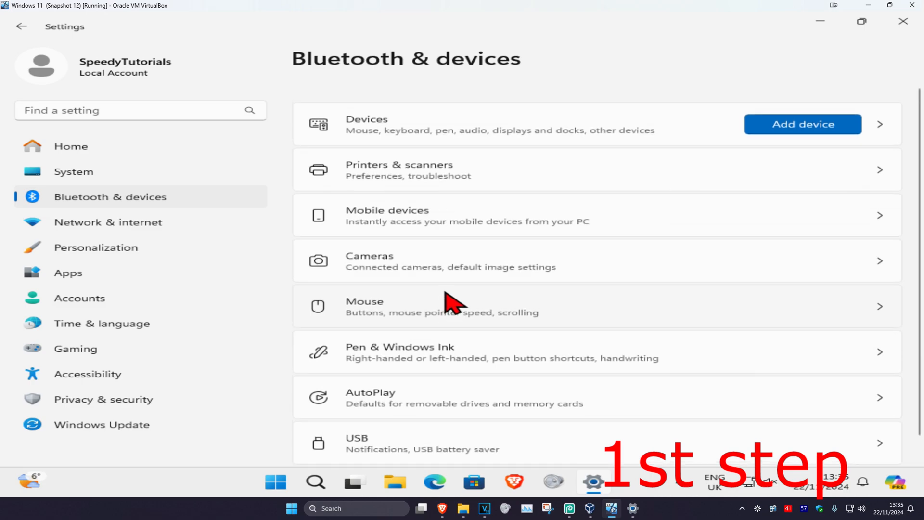
mouse_move(486, 159)
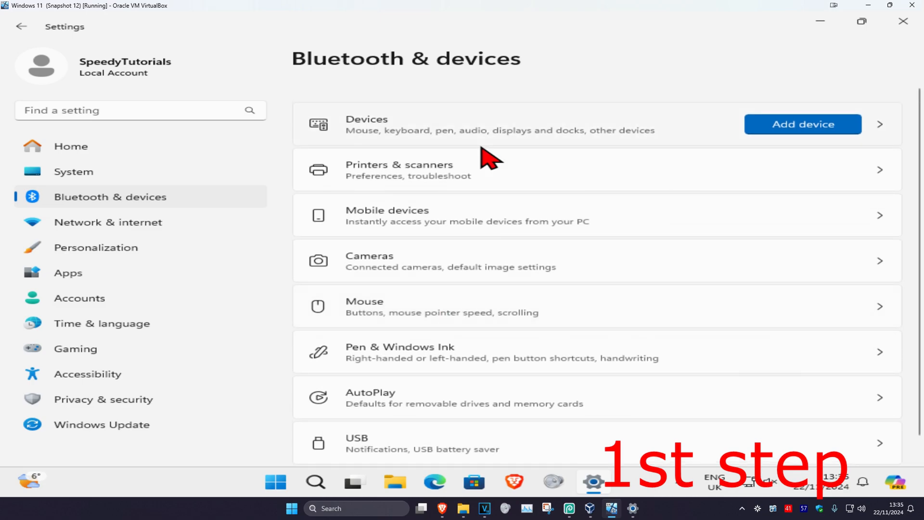
mouse_move(471, 154)
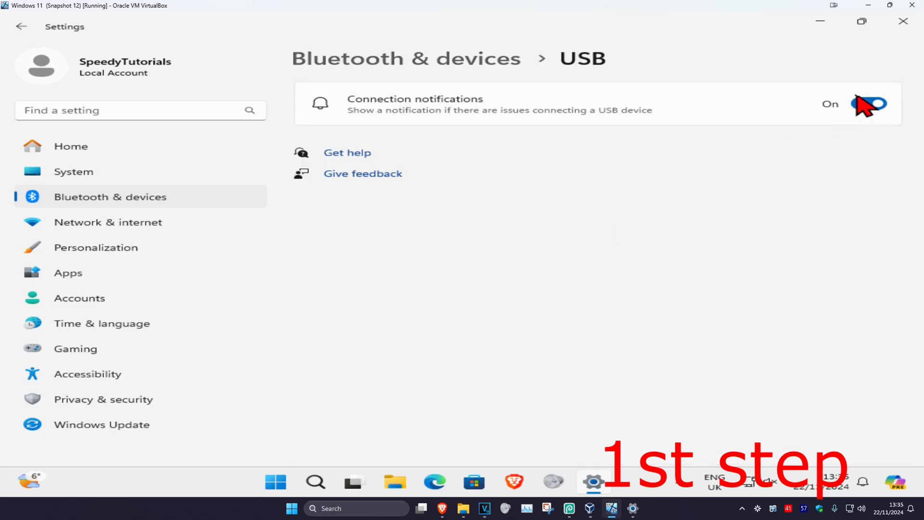
click(18, 27)
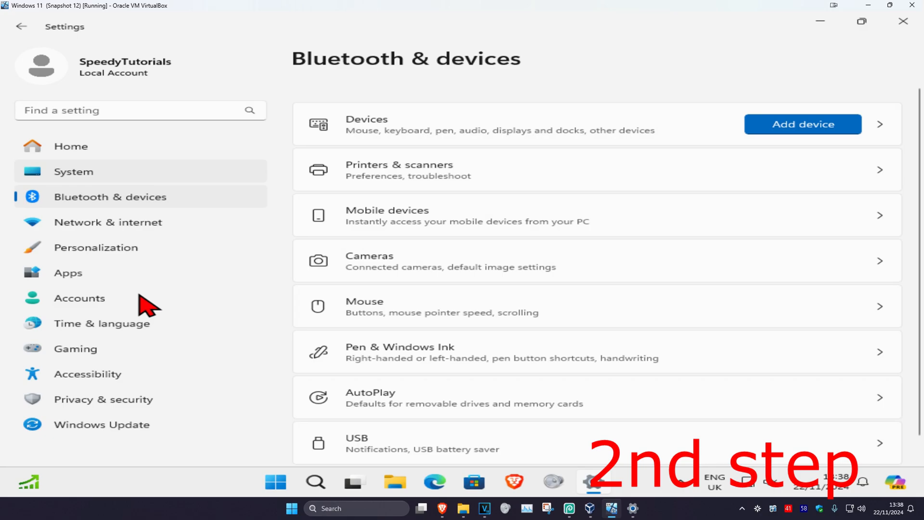
- Go to Accessibility > Mouse pointer and touch and scroll to the Touch indicator set On
click(88, 374)
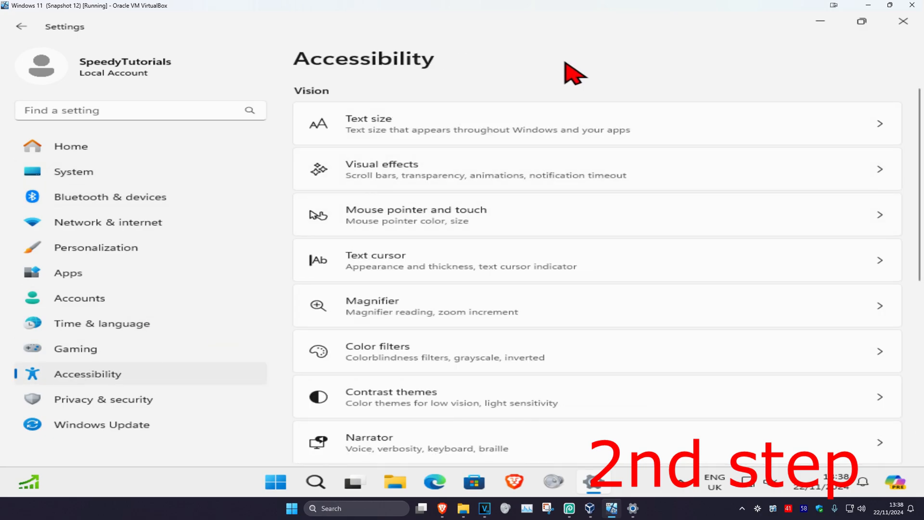
click(415, 215)
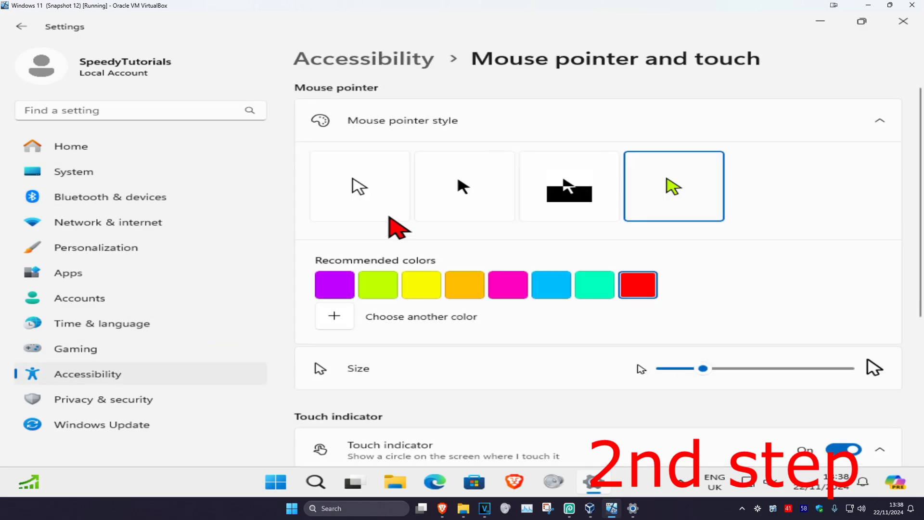
scroll(down, 3)
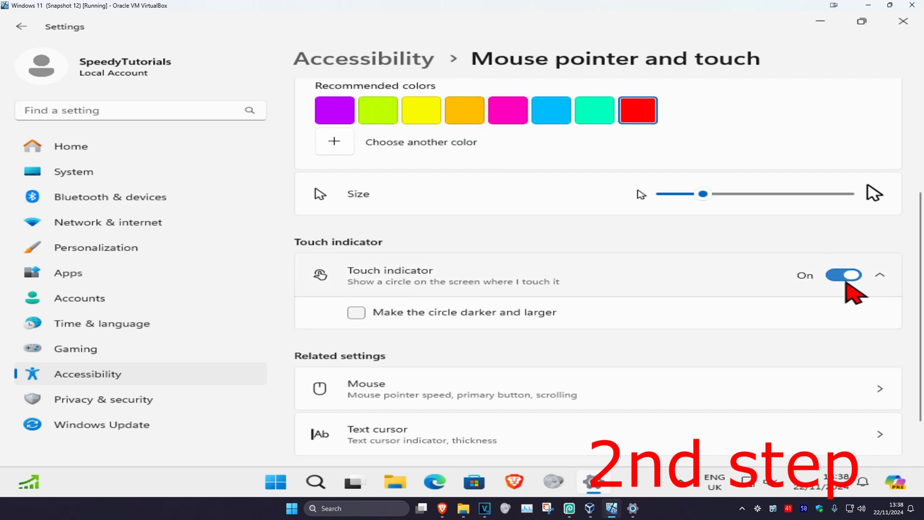
mouse_move(382, 288)
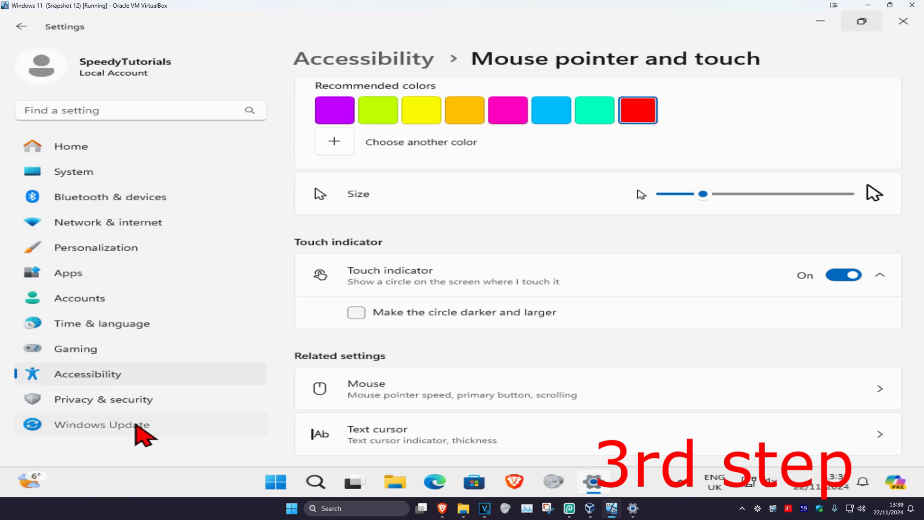
- View Windows Update advanced options, close Settings, and launch Device Manager from search
click(103, 425)
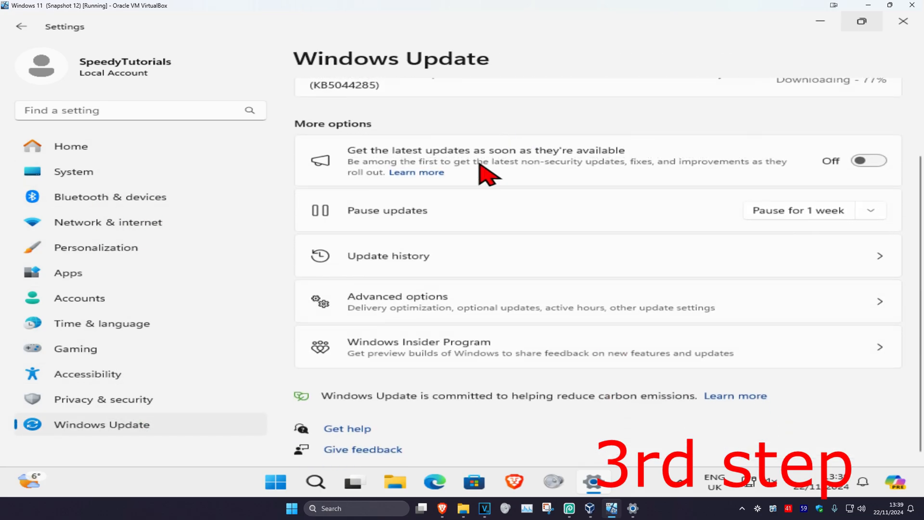
click(397, 301)
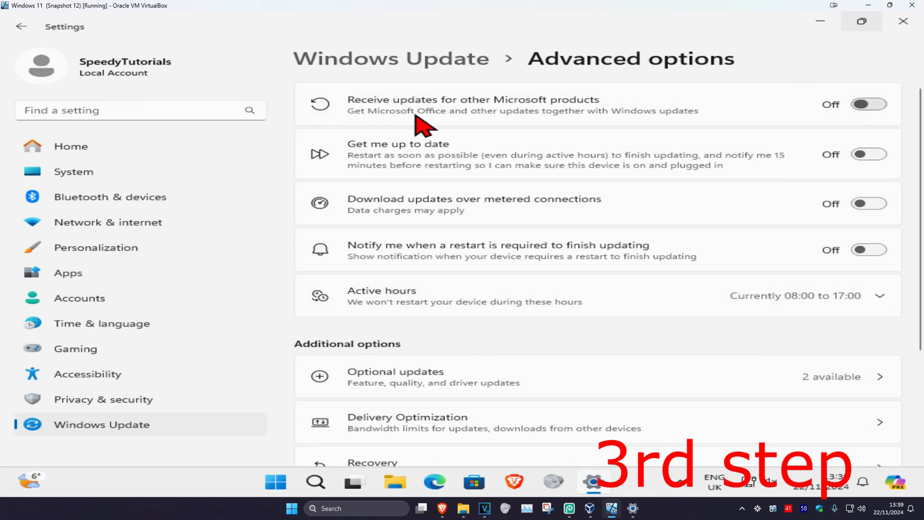
click(867, 103)
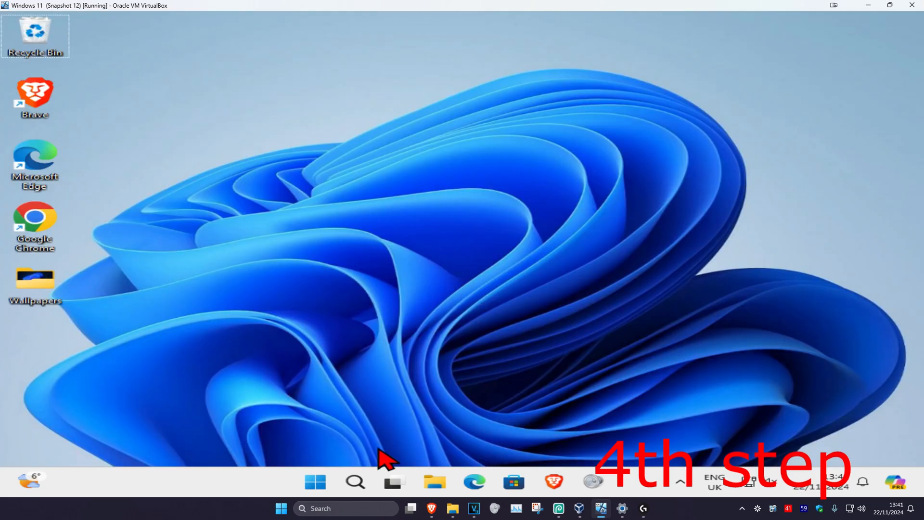
text(device Manager)
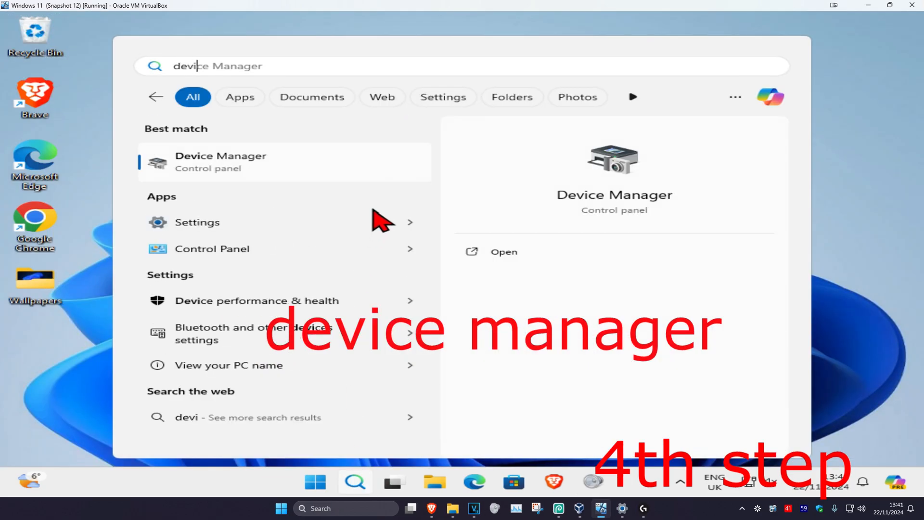
click(221, 163)
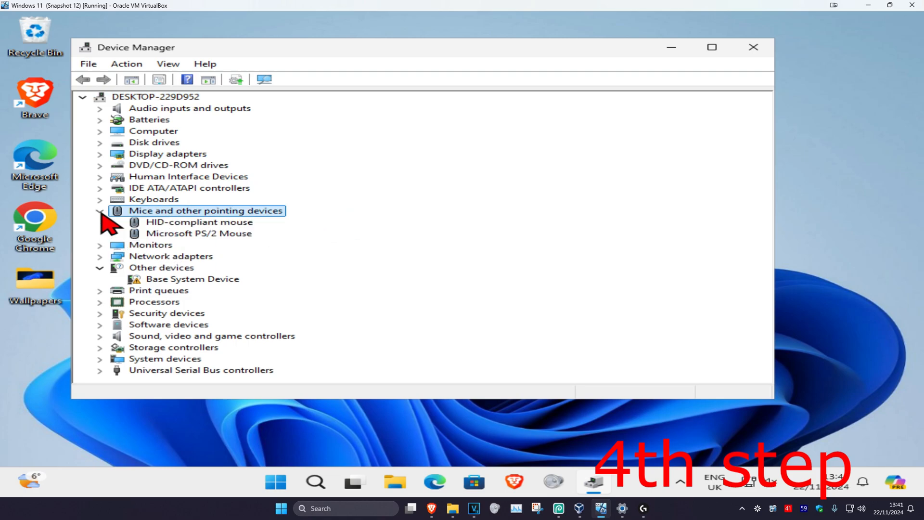
- Auto-search drivers for the HID-compliant mouse, close the best-driver result, and restart Windows
click(198, 222)
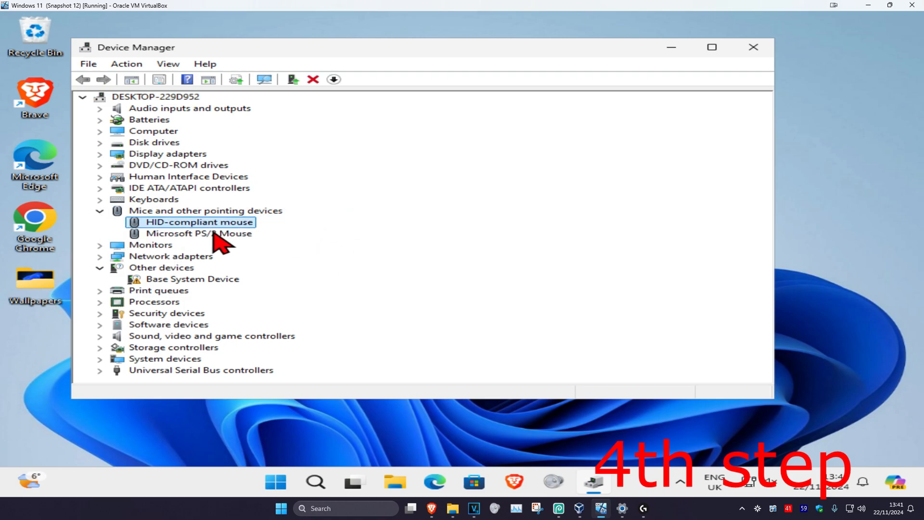
mouse_move(333, 240)
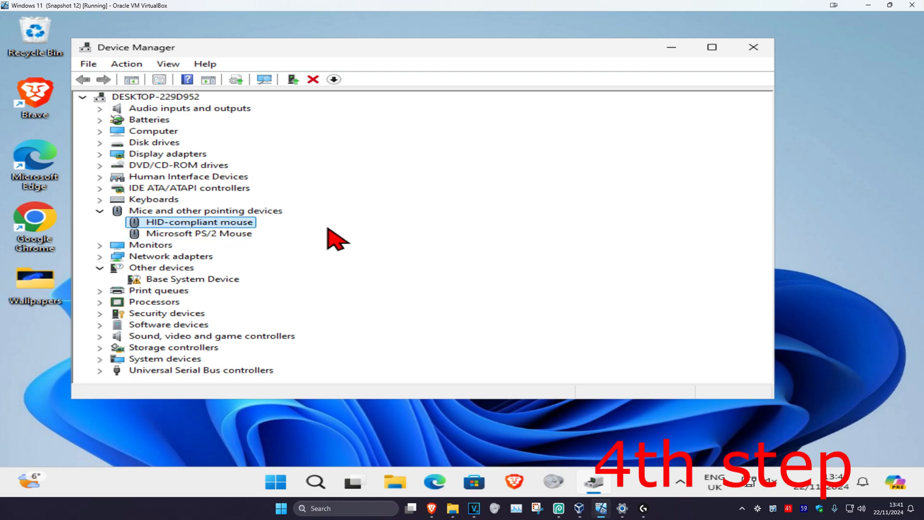
right_click(193, 222)
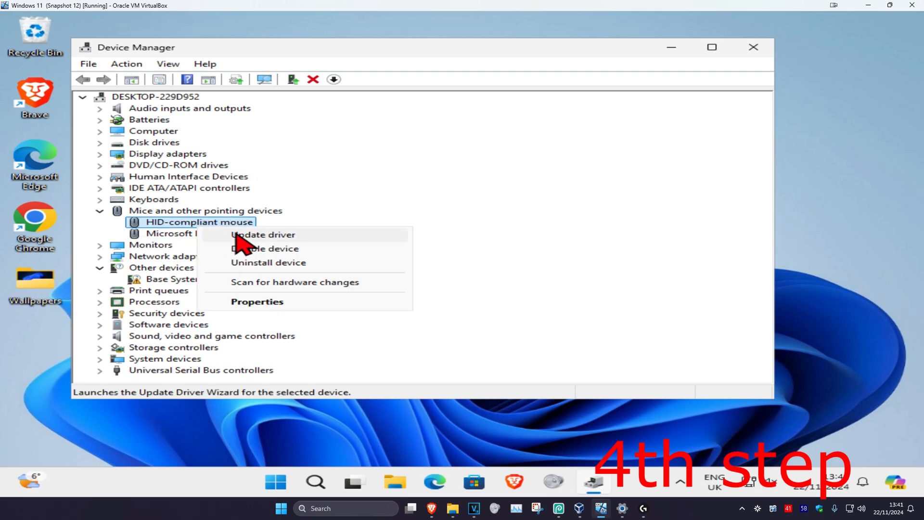
click(263, 234)
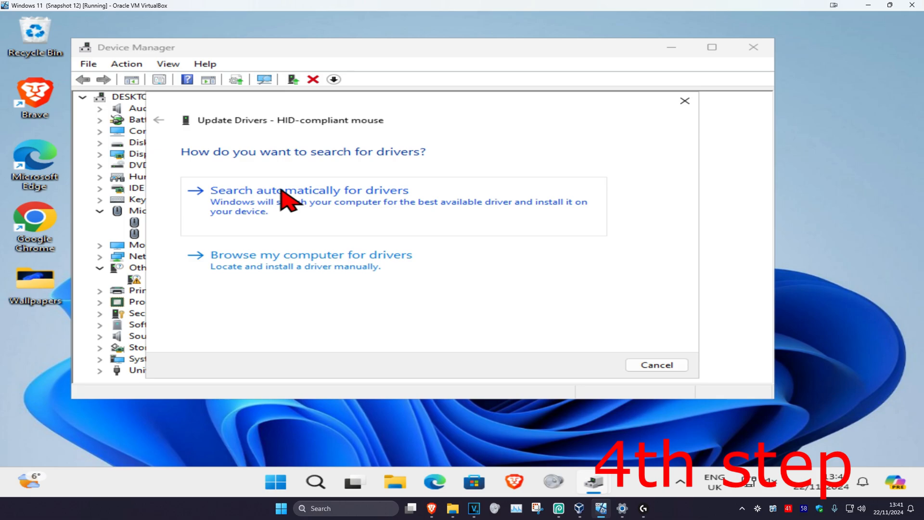
click(289, 191)
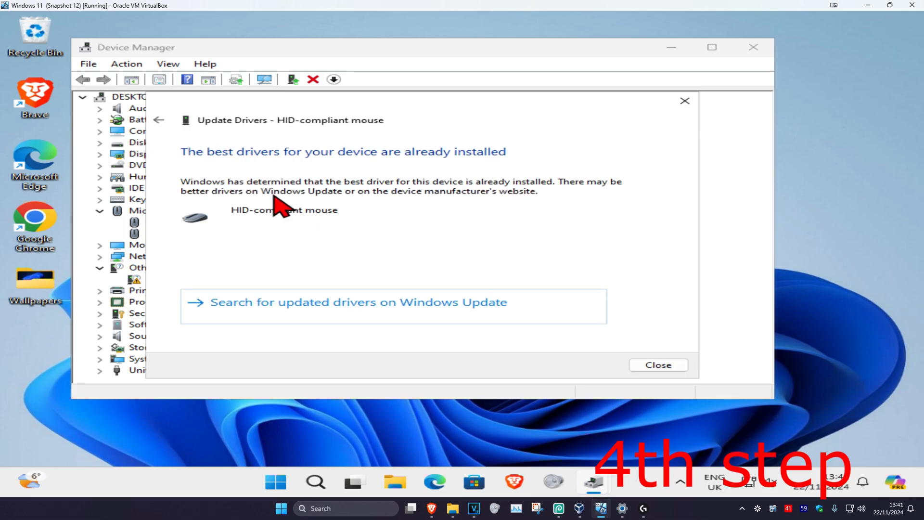
mouse_move(597, 137)
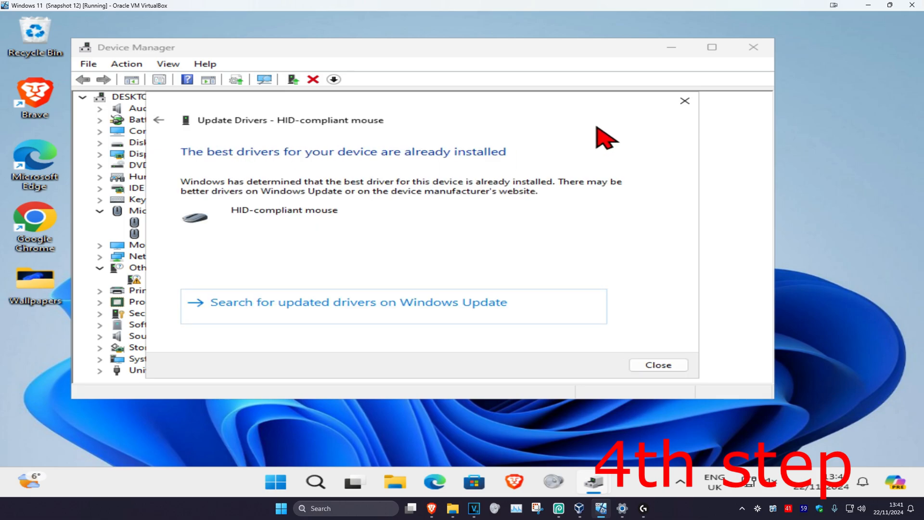
click(658, 364)
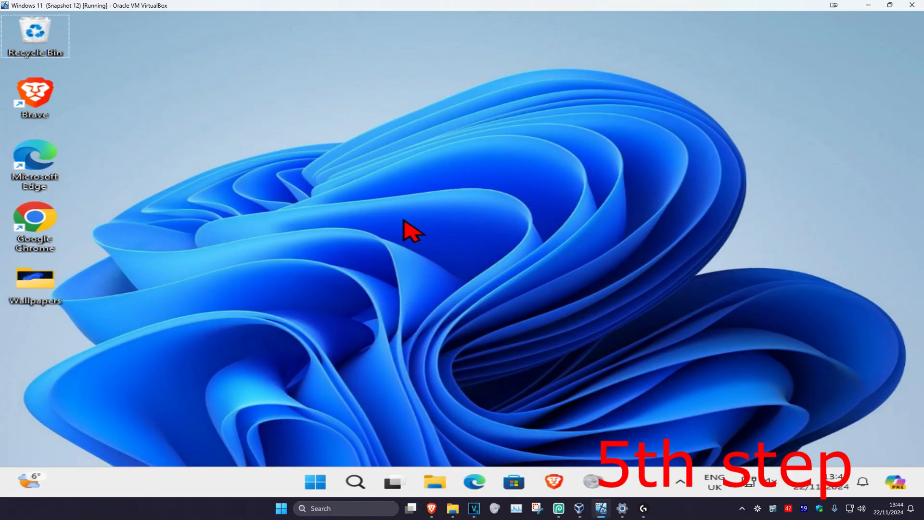
click(312, 481)
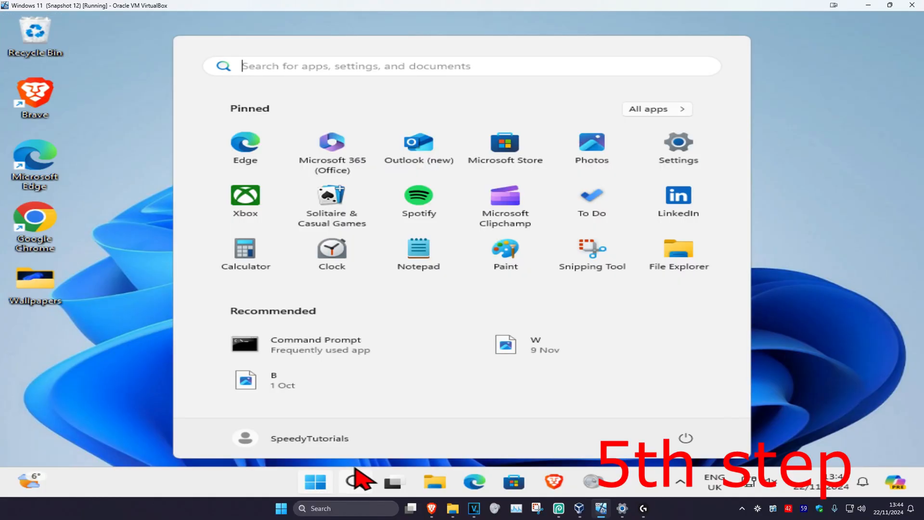
click(685, 437)
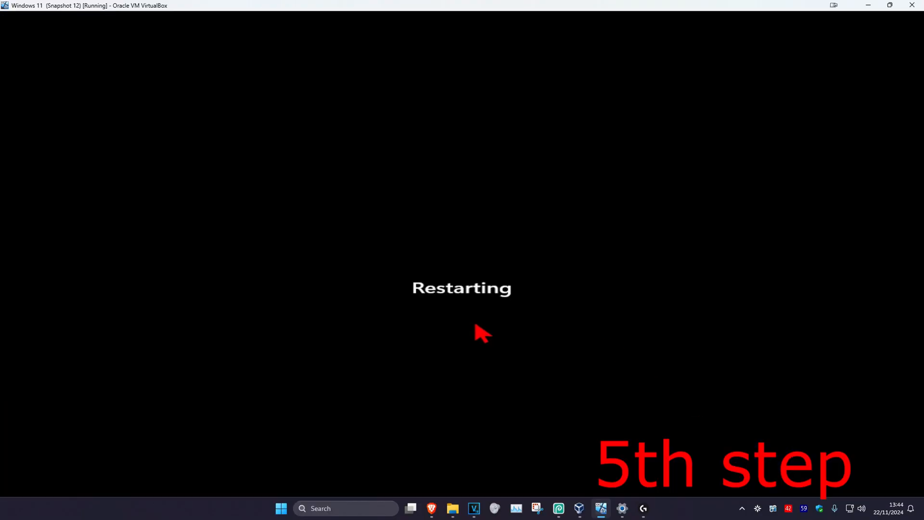